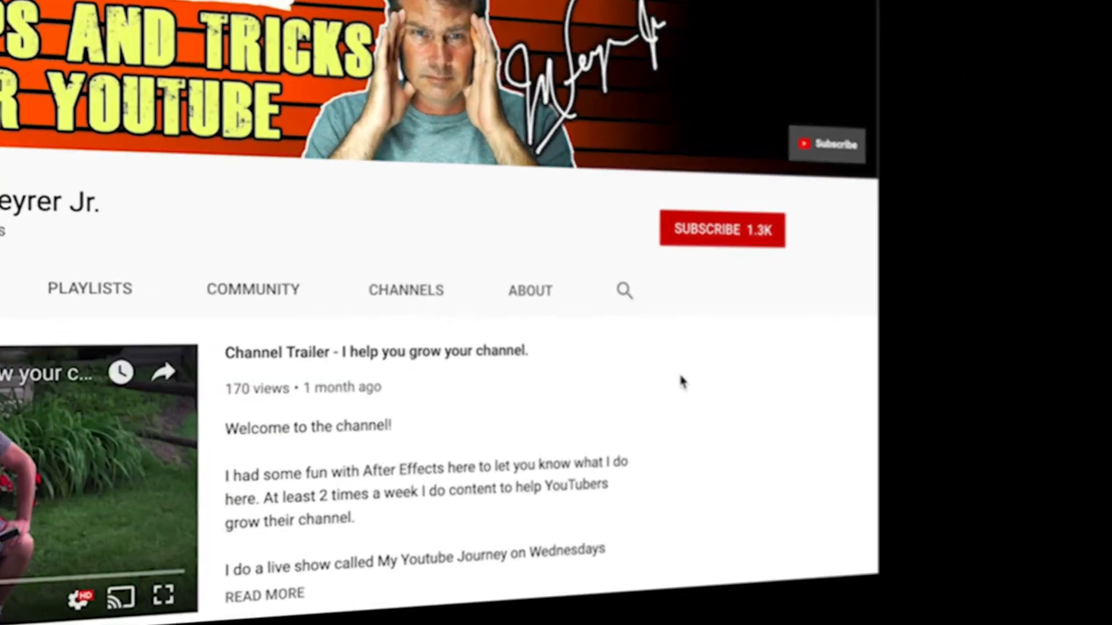
- Subscribe to the YouTube channel and turn on notifications for every new video
left_click(720, 230)
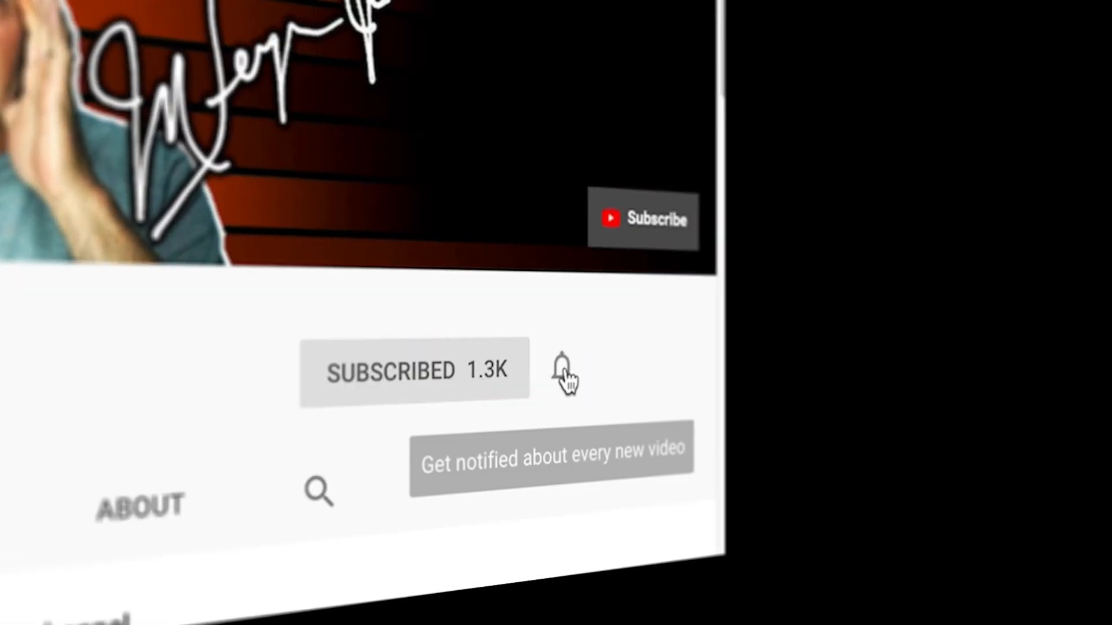
left_click(562, 371)
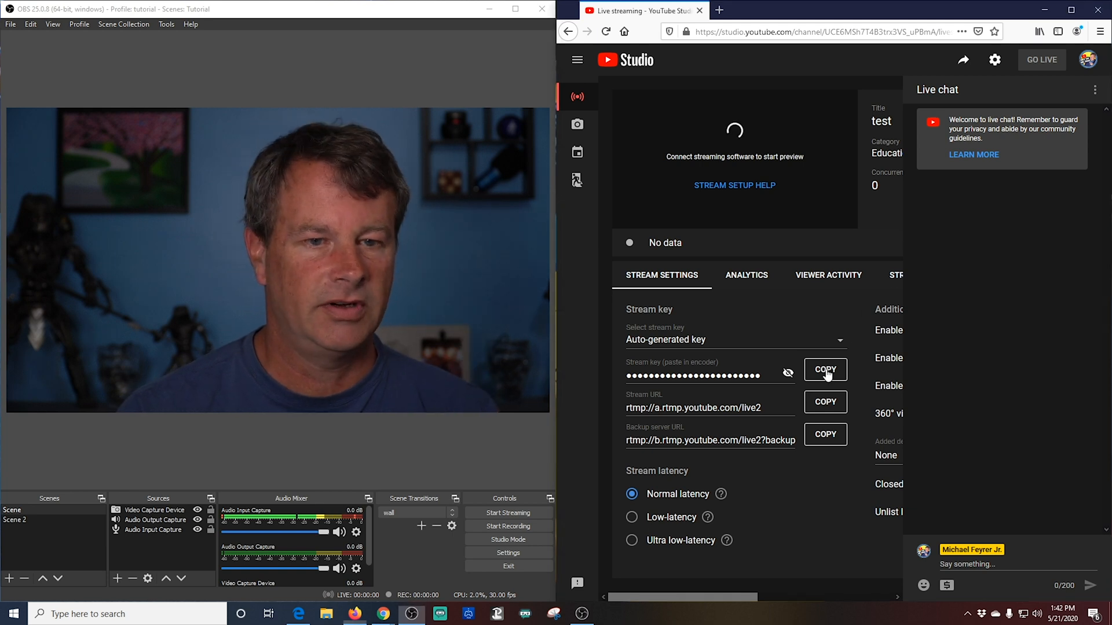
- Paste the copied YouTube stream key into OBS Stream settings and save
left_click(824, 370)
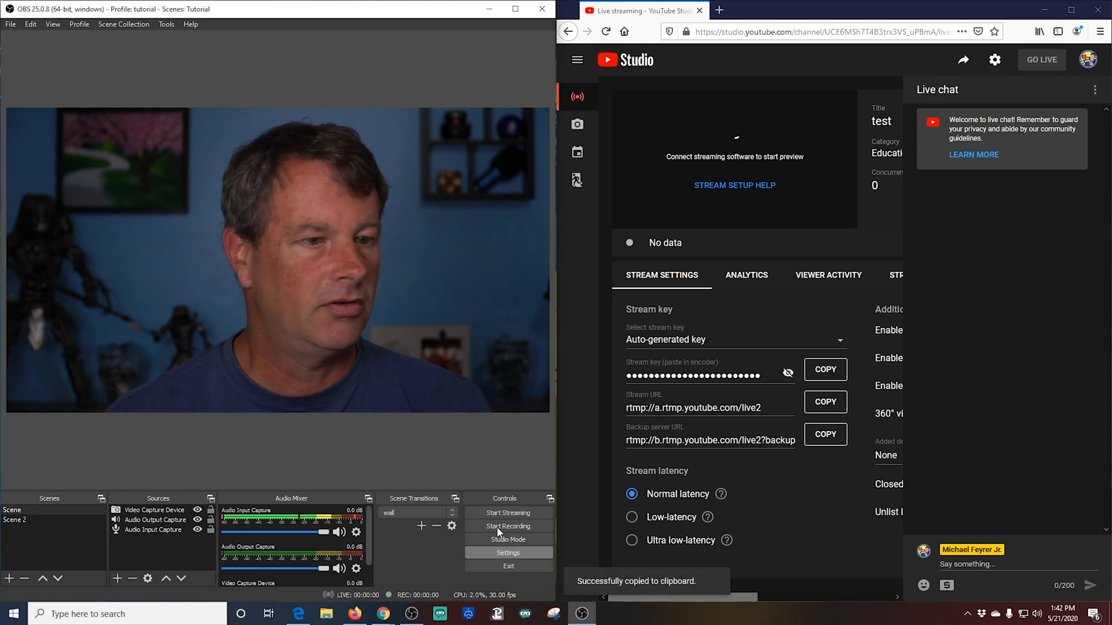
left_click(508, 552)
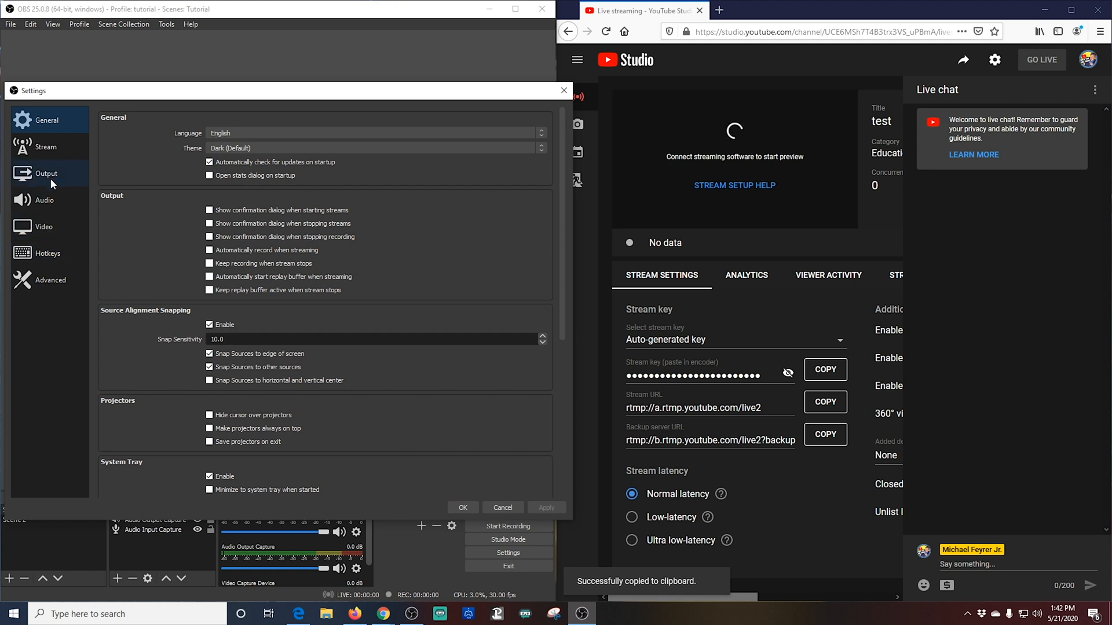
left_click(45, 147)
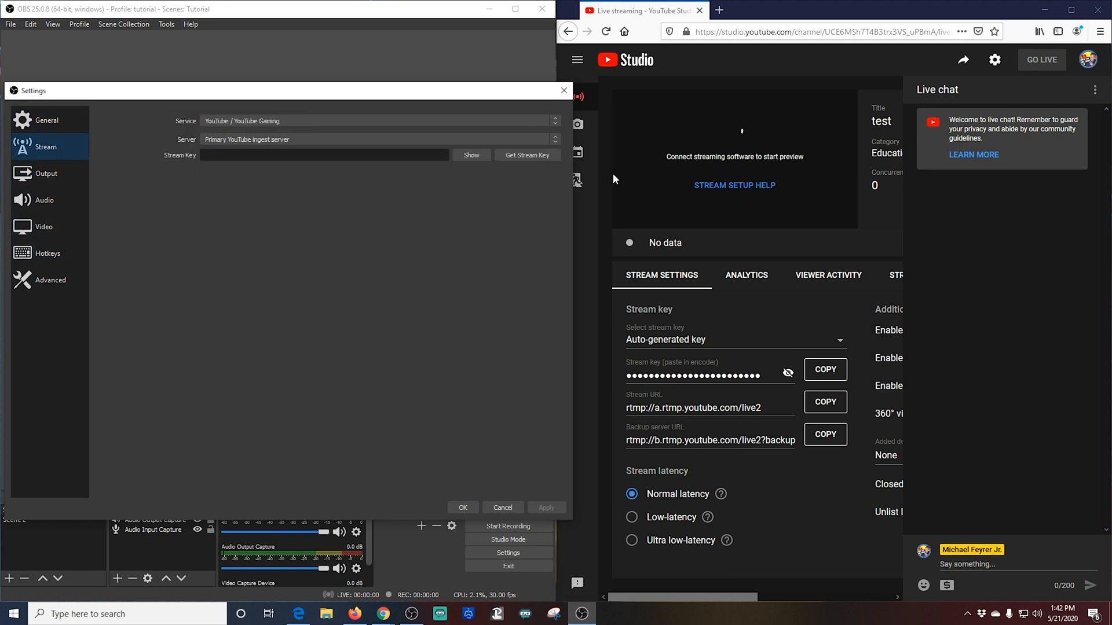
left_click(325, 155)
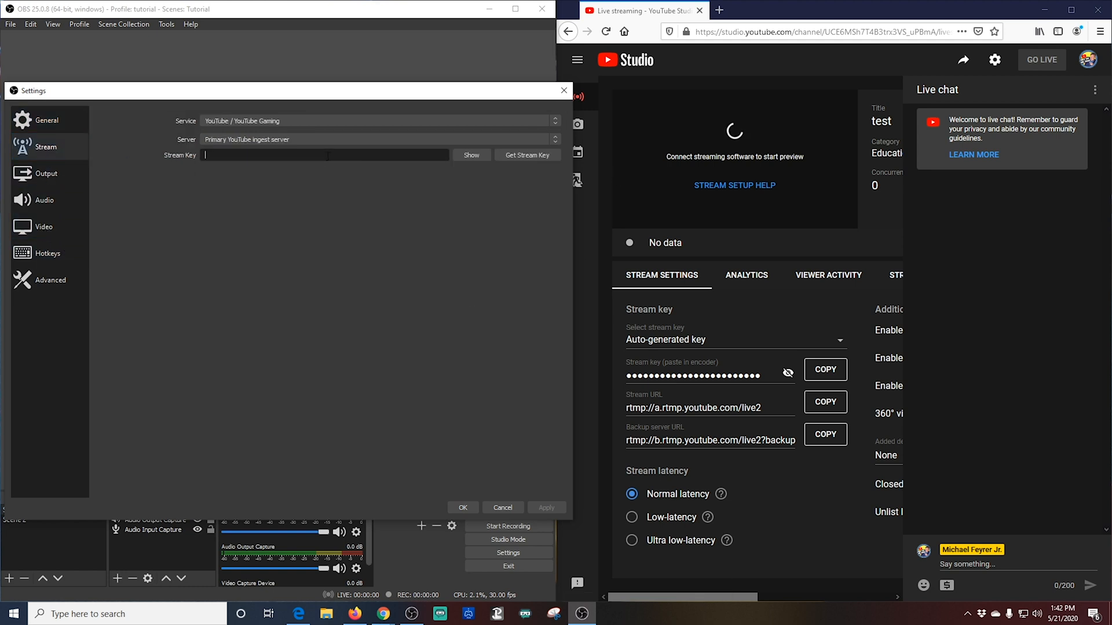
type("•")
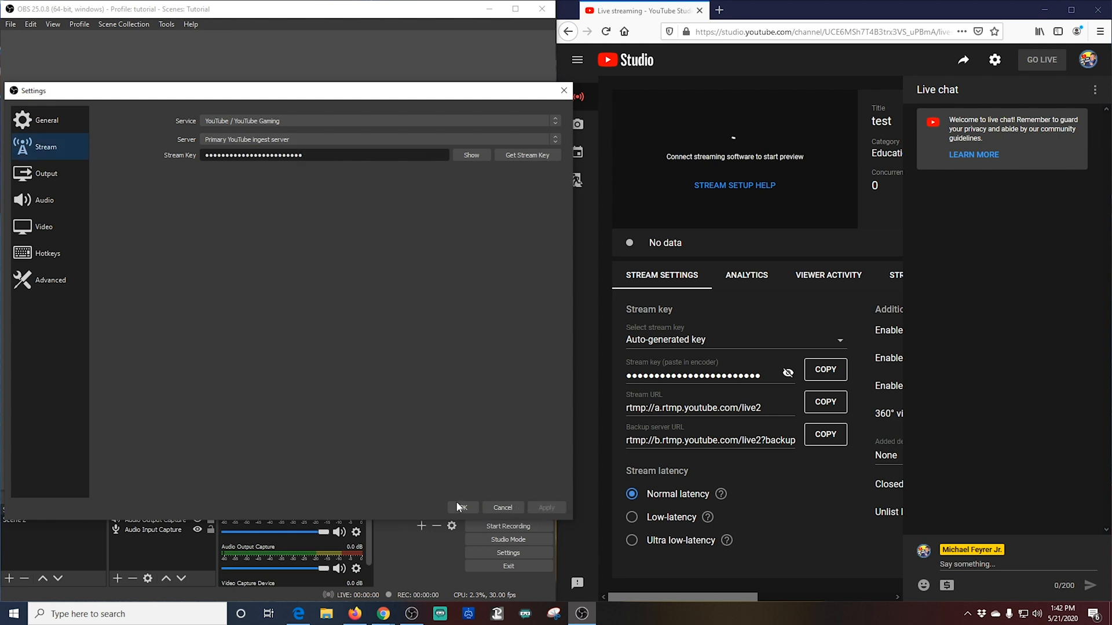
left_click(461, 508)
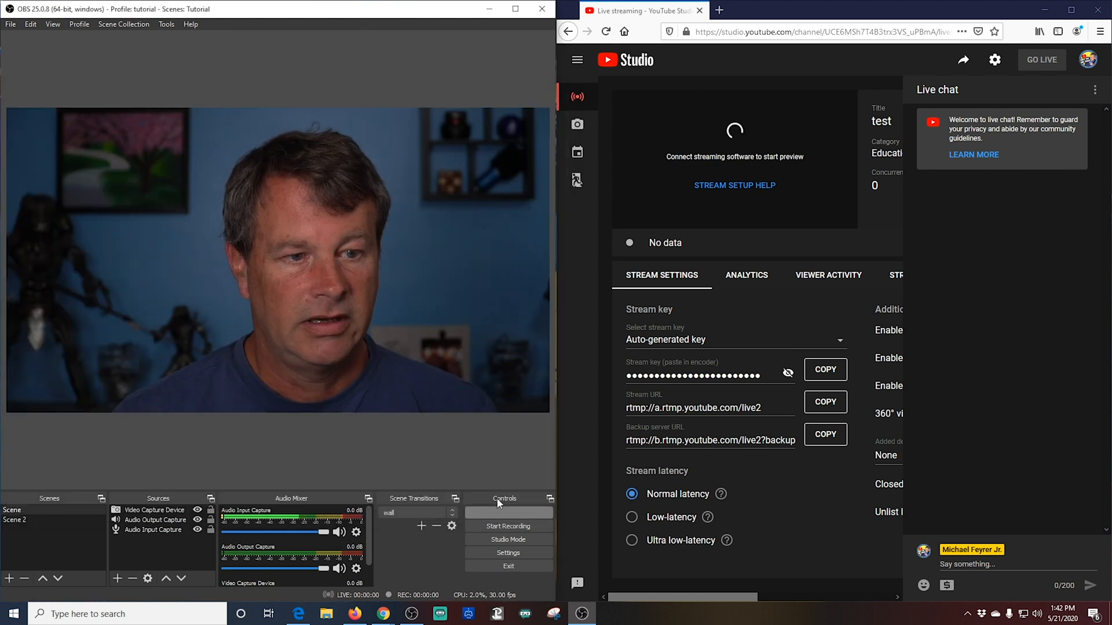
- Start streaming from OBS to YouTube
left_click(508, 513)
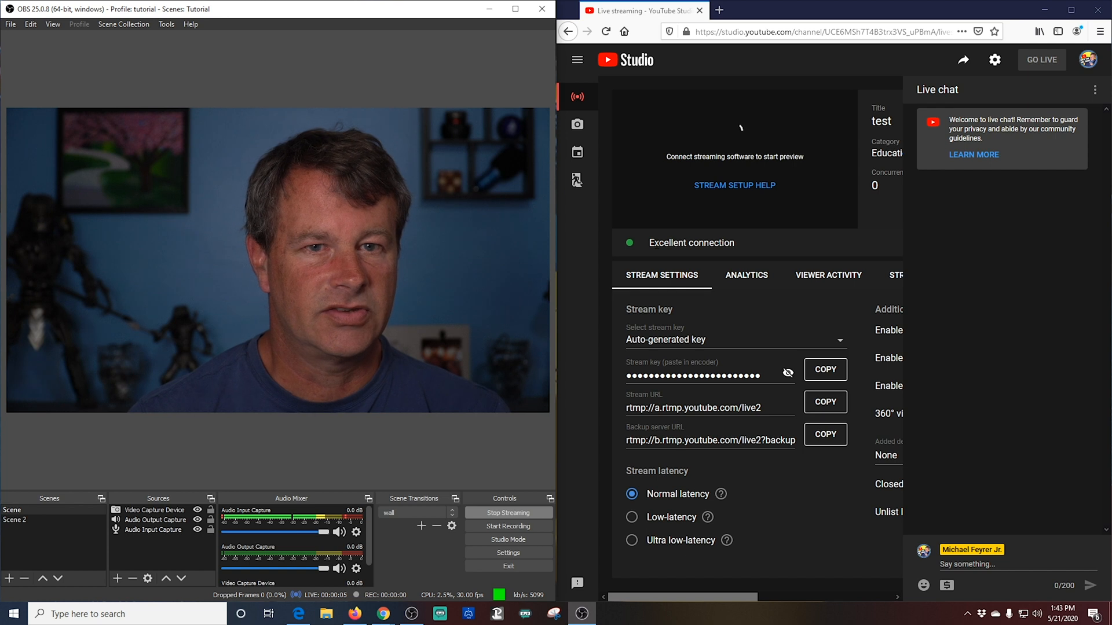
mouse_move(660, 253)
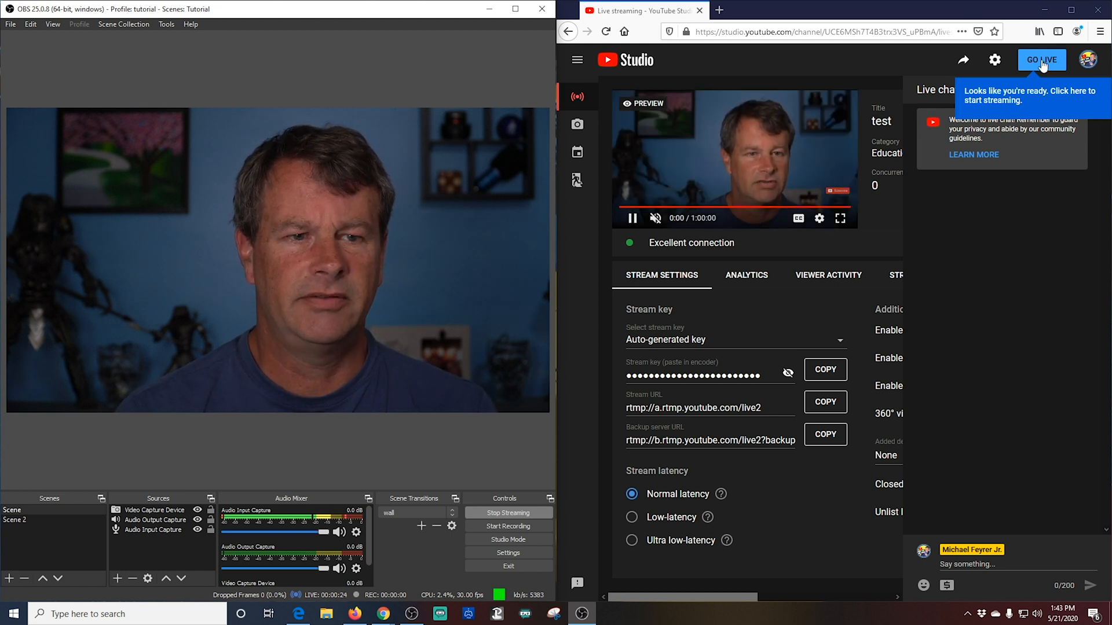
- Go live in YouTube Studio, pop out the live chat, and select its URL
left_click(1041, 59)
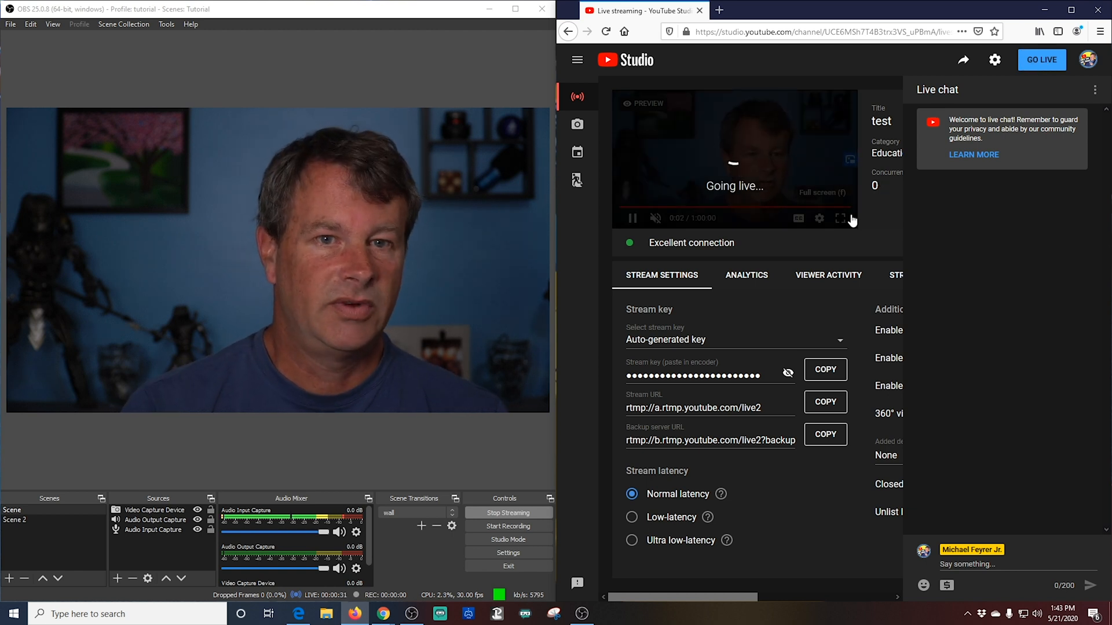
left_click(1103, 89)
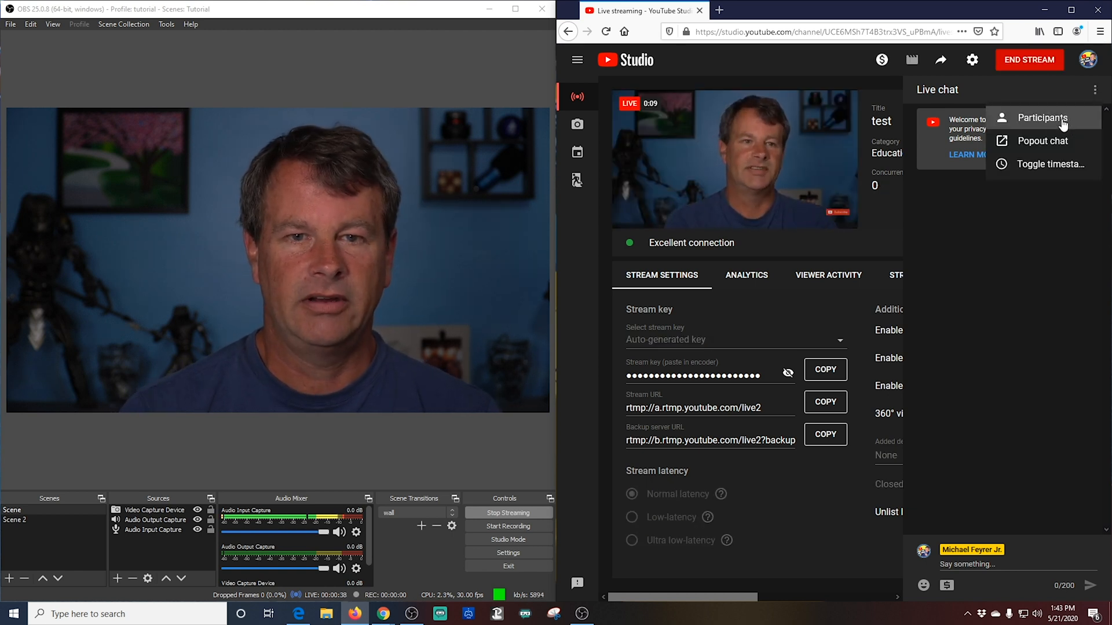
left_click(1042, 140)
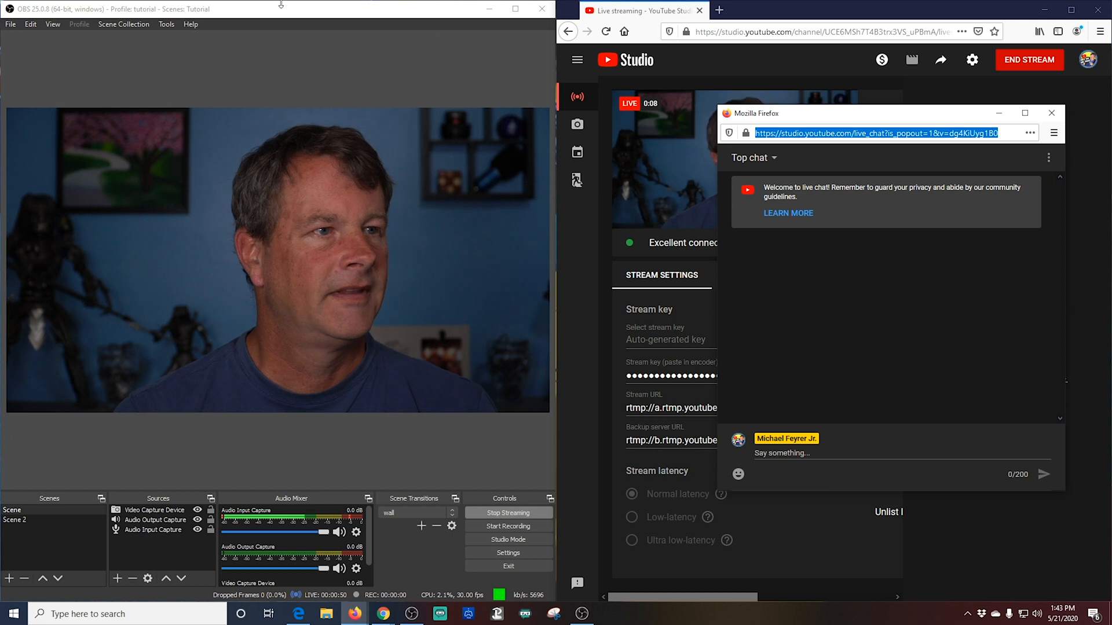
left_click(53, 23)
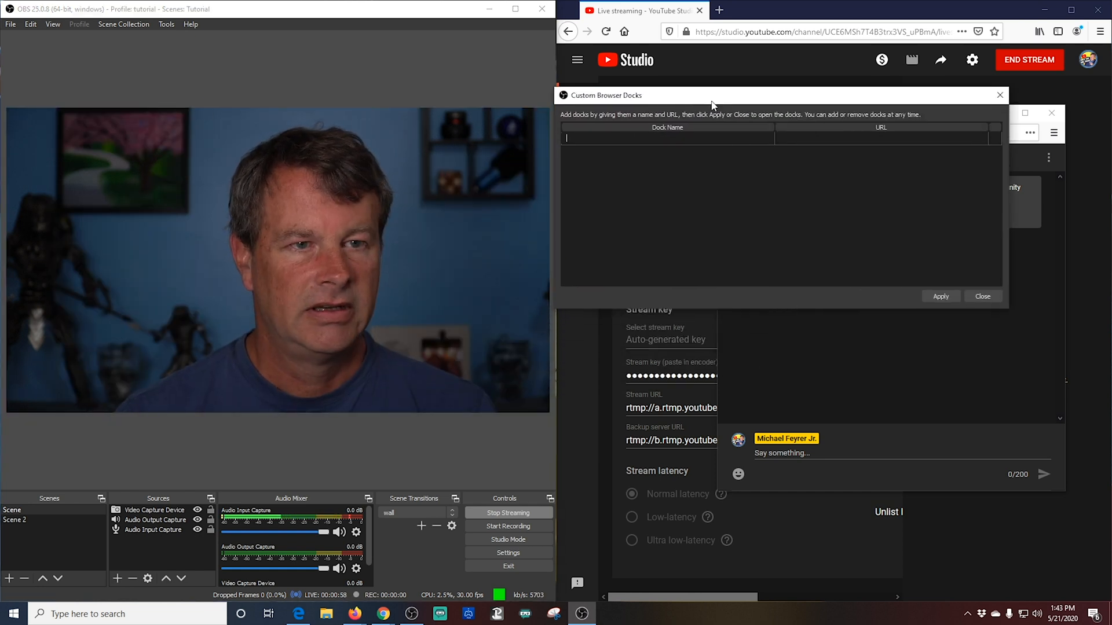
- Create a 'chat' custom browser dock with the popout chat URL and dock it
type("d")
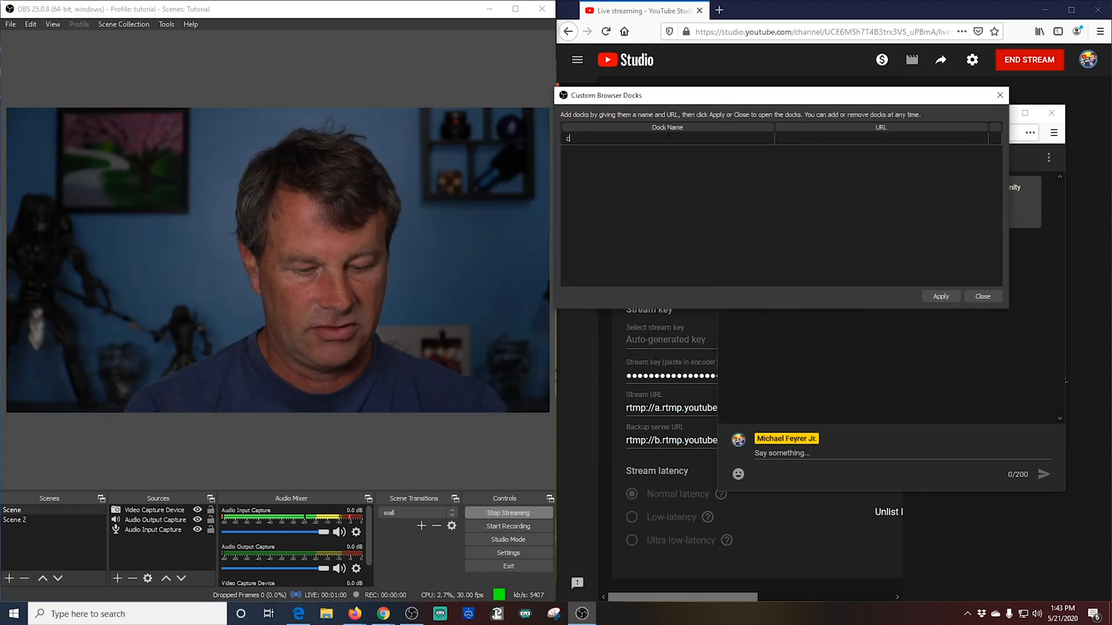
type("hat")
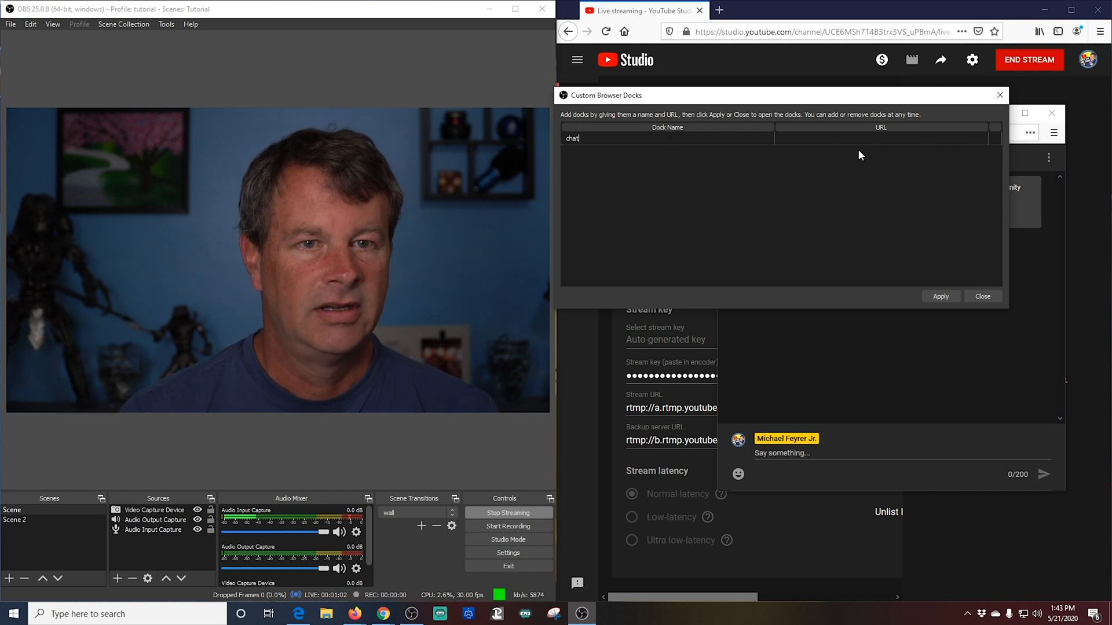
left_click(883, 138)
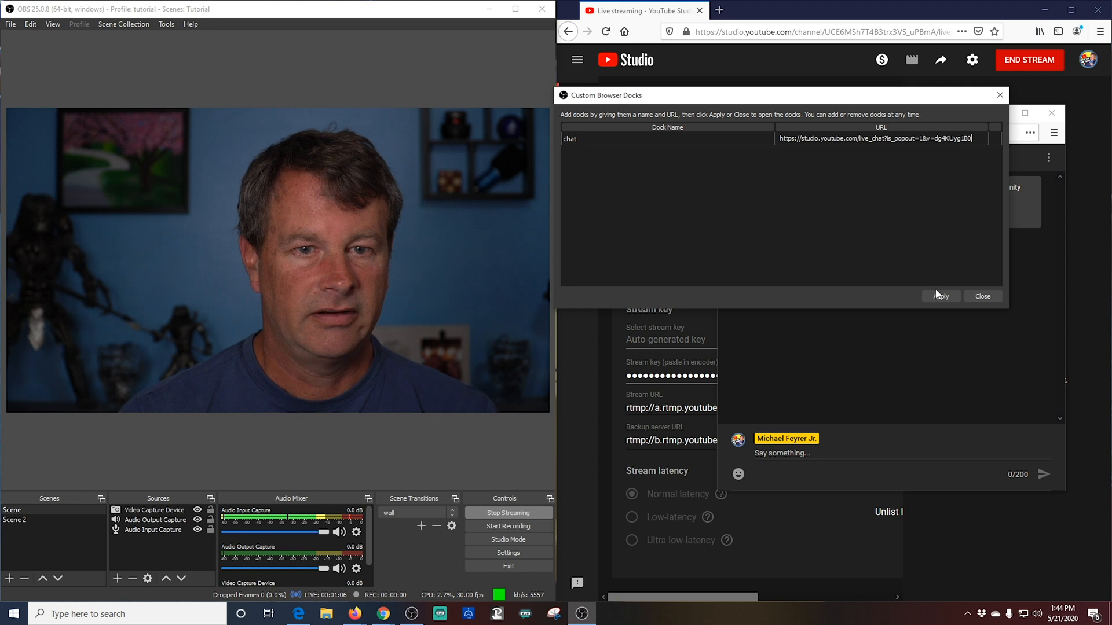
left_click(939, 296)
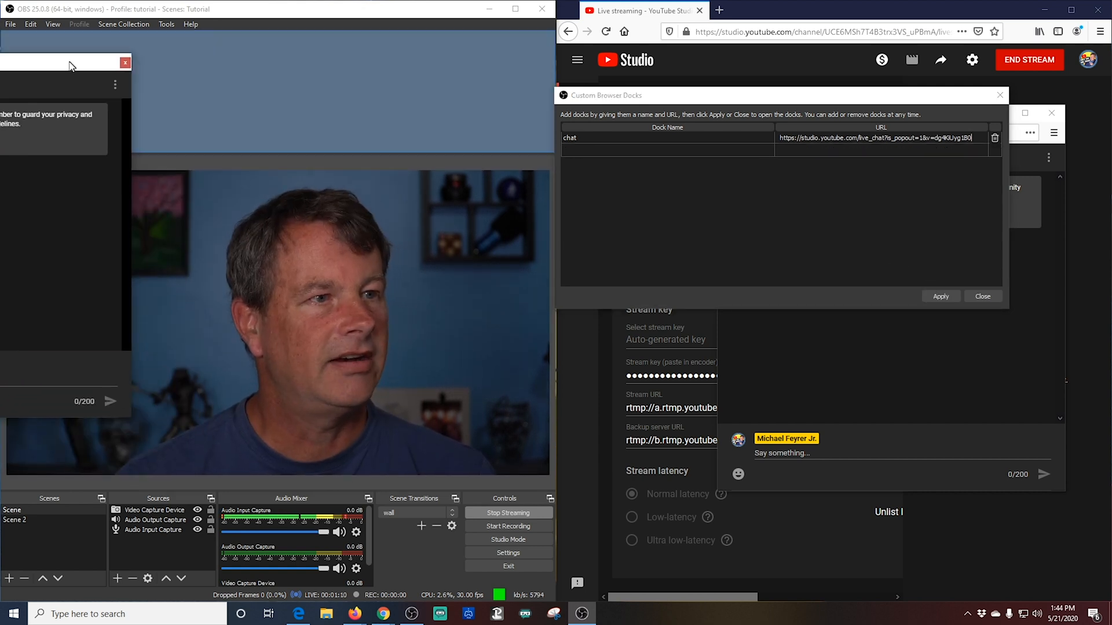
left_click(940, 296)
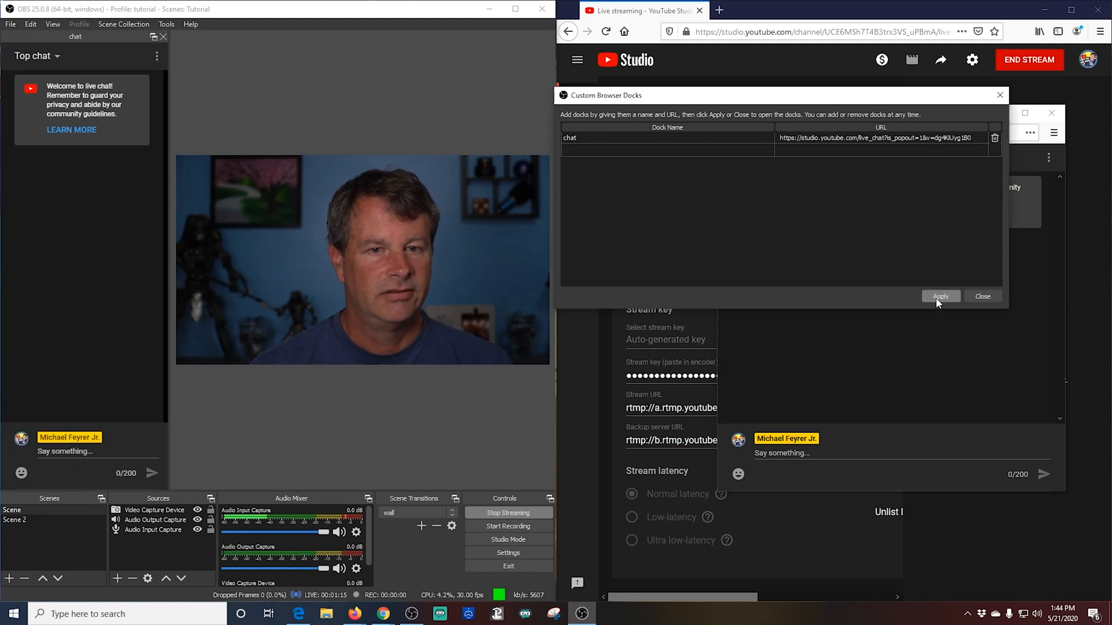
- Send 'Hello!' to the live chat from the OBS chat dock
left_click(939, 296)
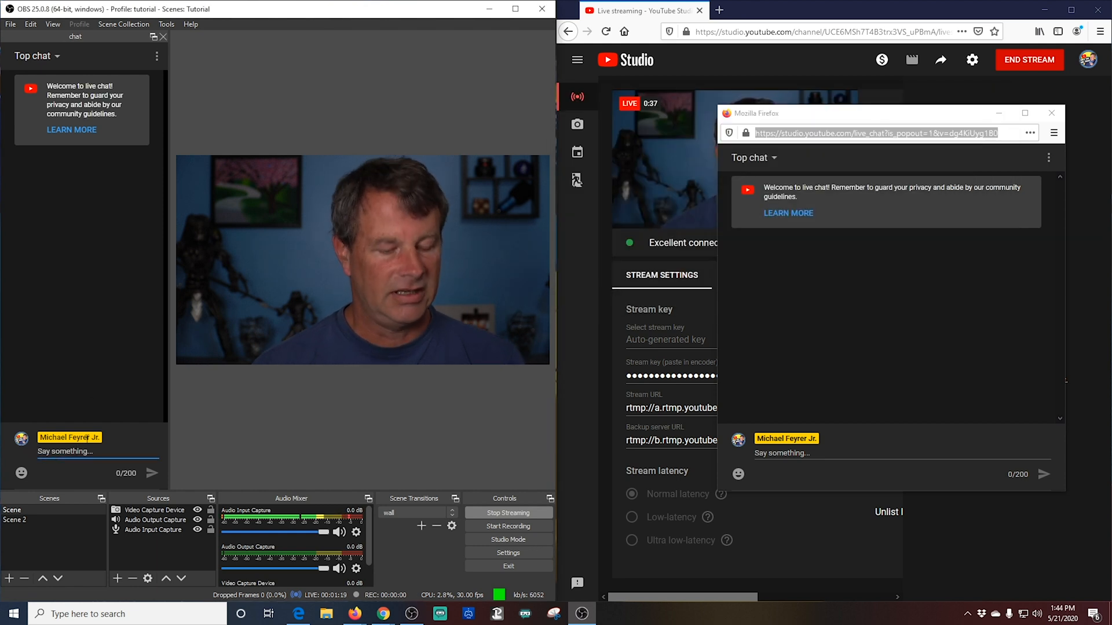
type("Hello")
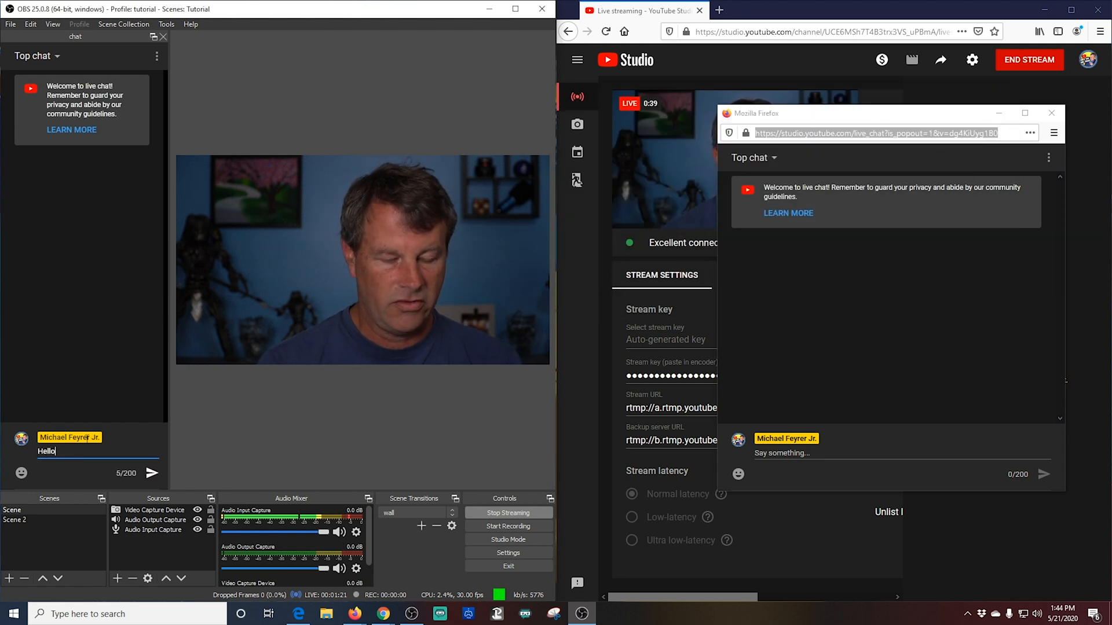
left_click(151, 473)
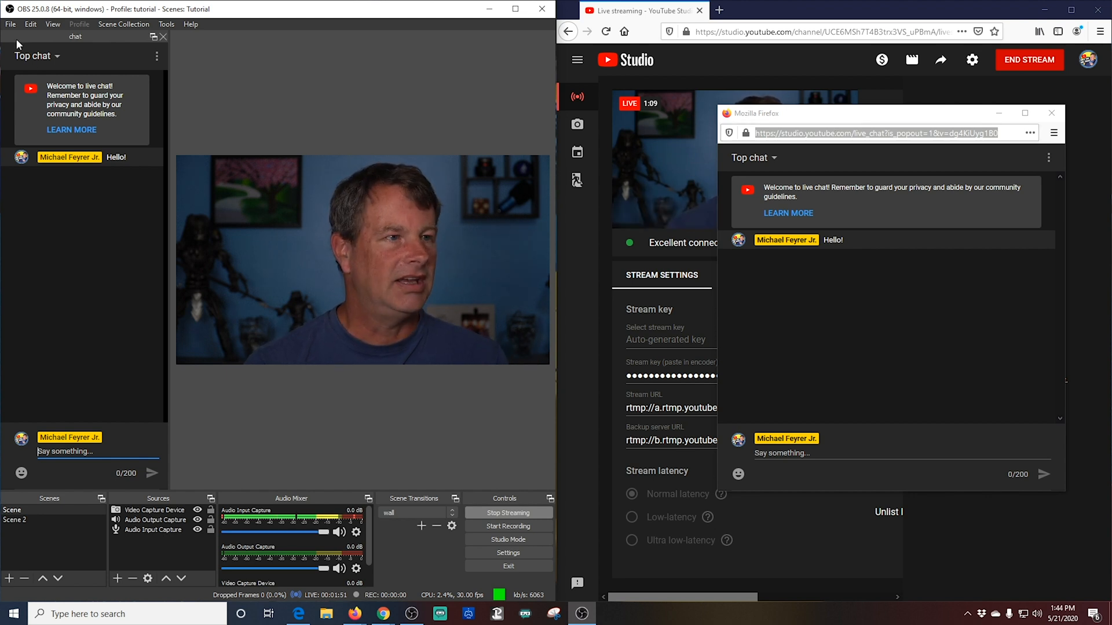
- Review and close the Custom Browser Docks list, then maximize the OBS window
left_click(52, 23)
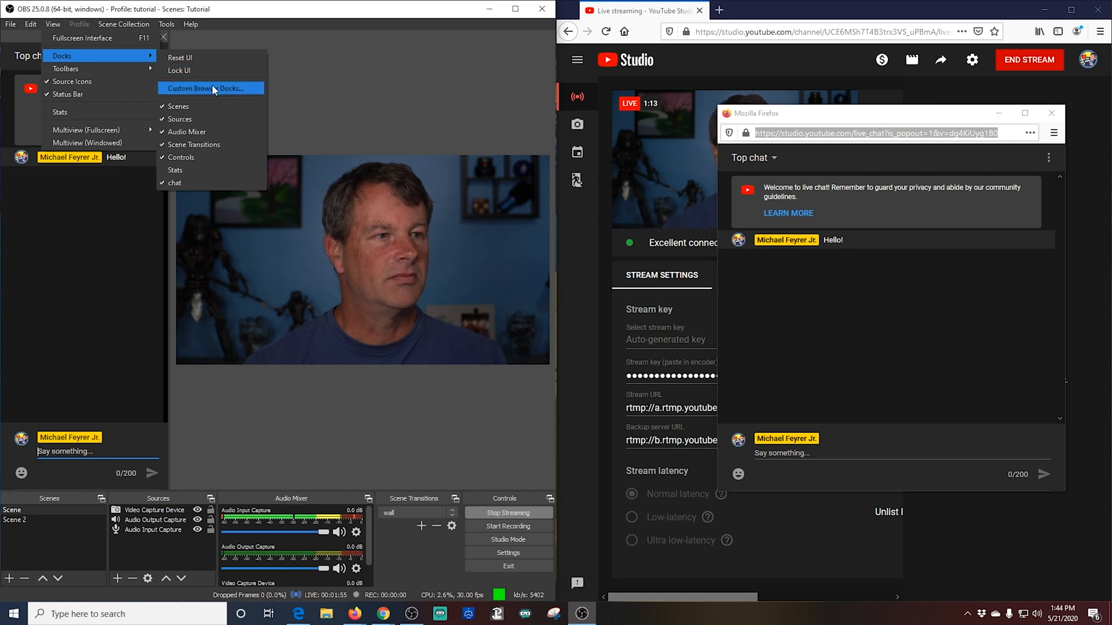
left_click(206, 88)
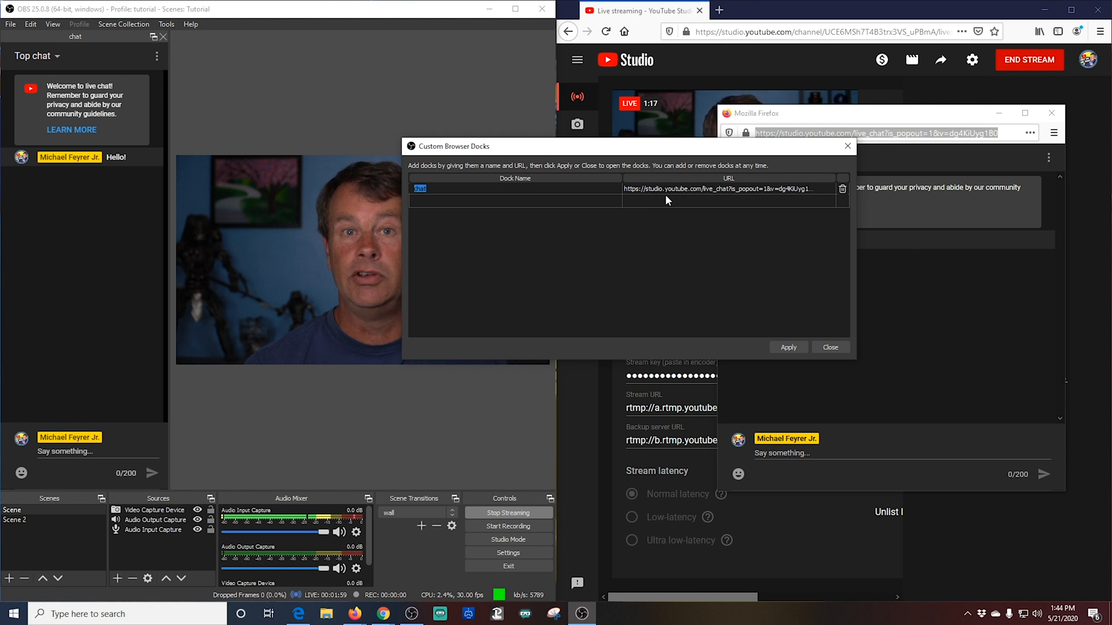
mouse_move(727, 200)
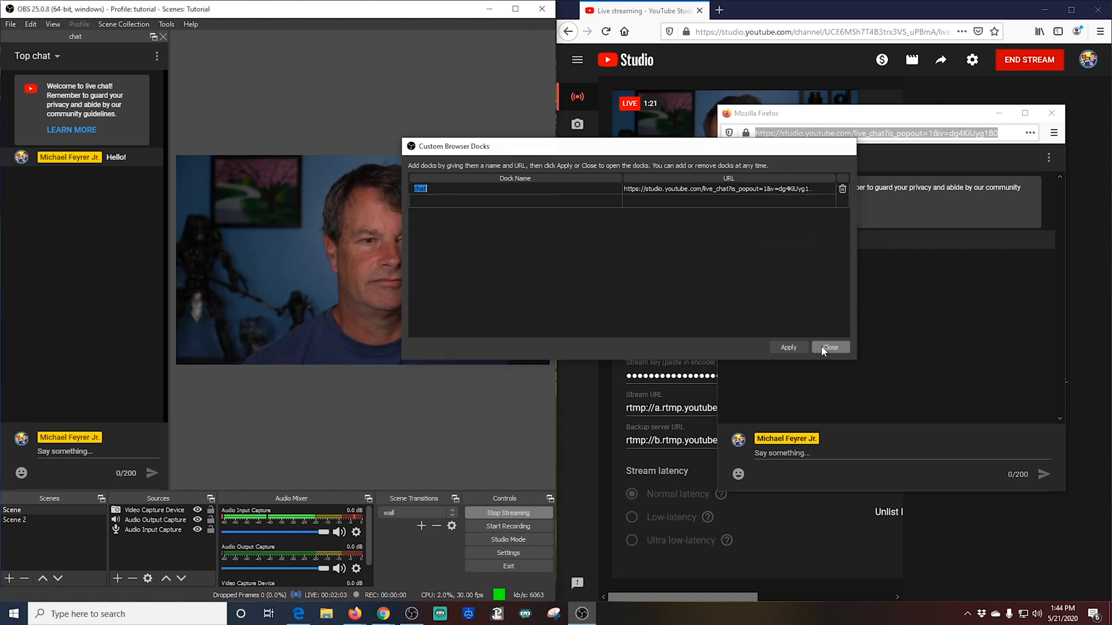
left_click(829, 348)
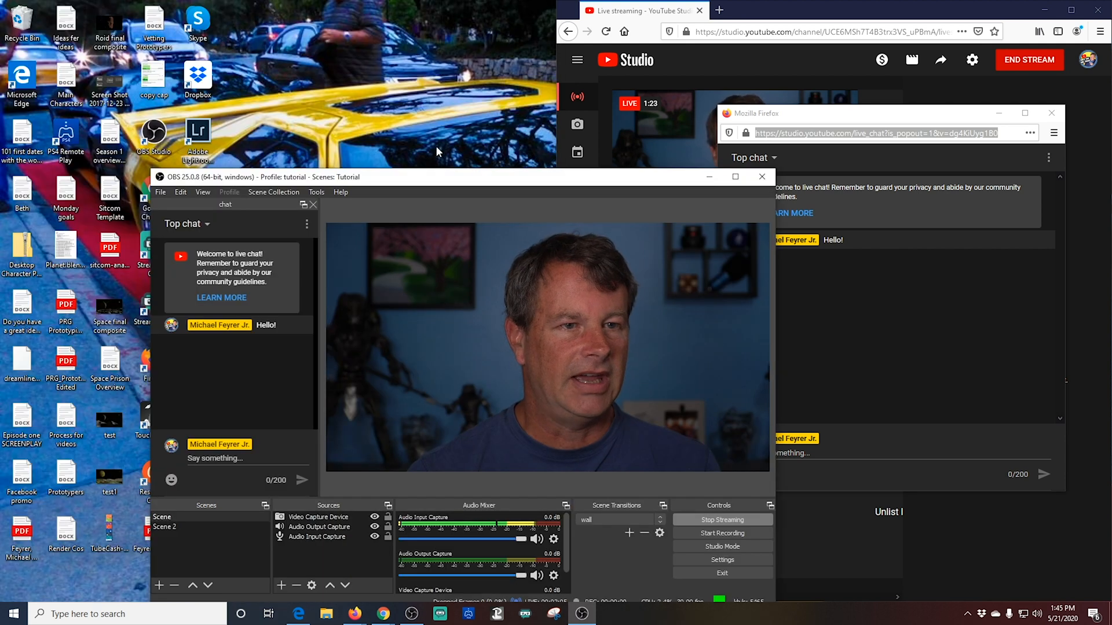
left_click(735, 177)
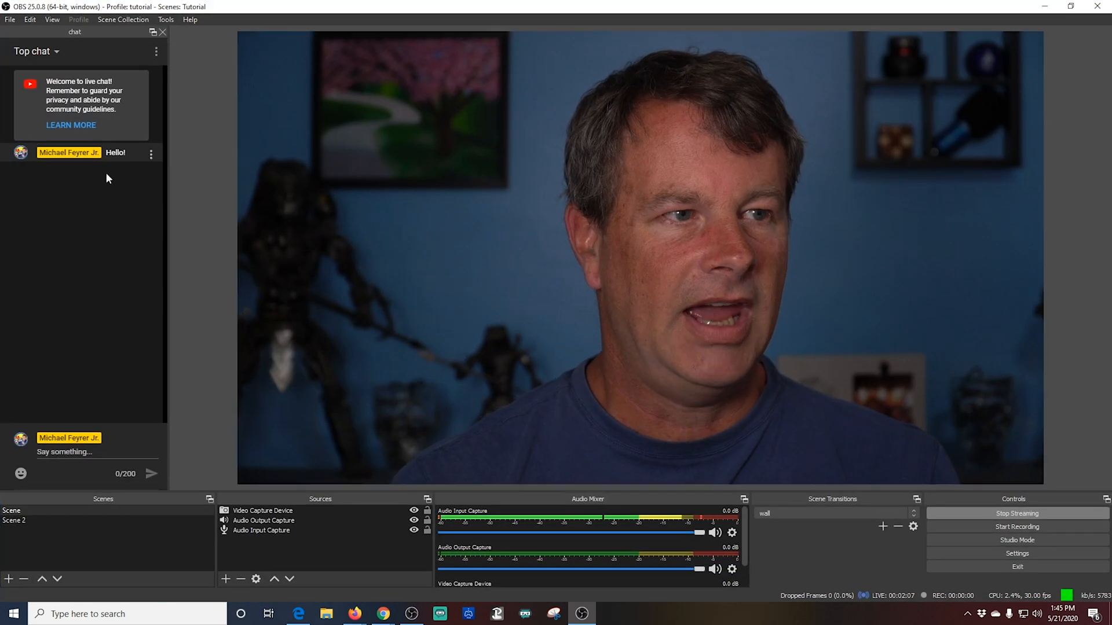